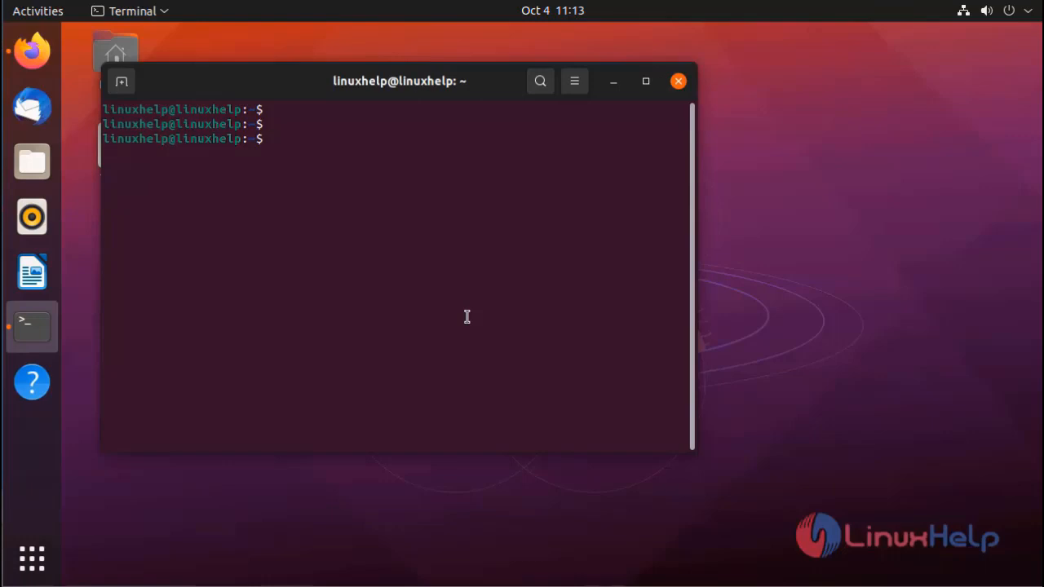
Run lsb_release -a to confirm the system is Ubuntu 21.04 (hirsute)
text(lsb)
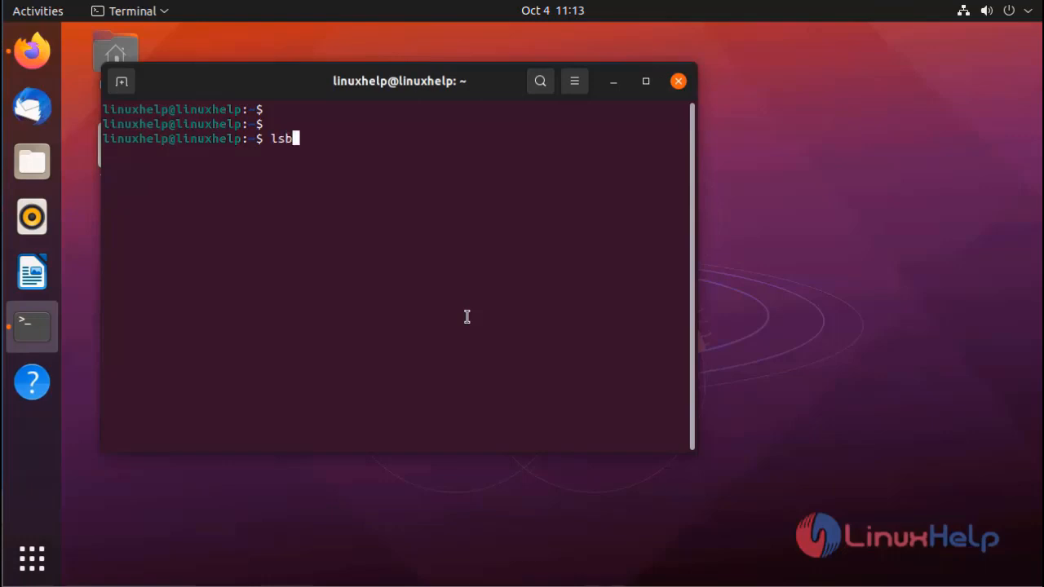
text(_re)
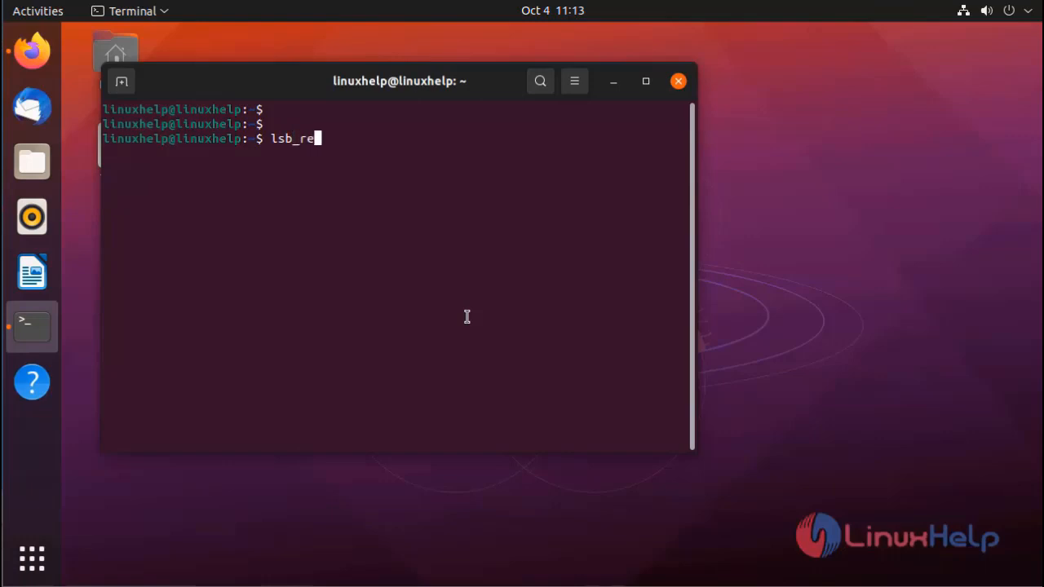
text(lease -a)
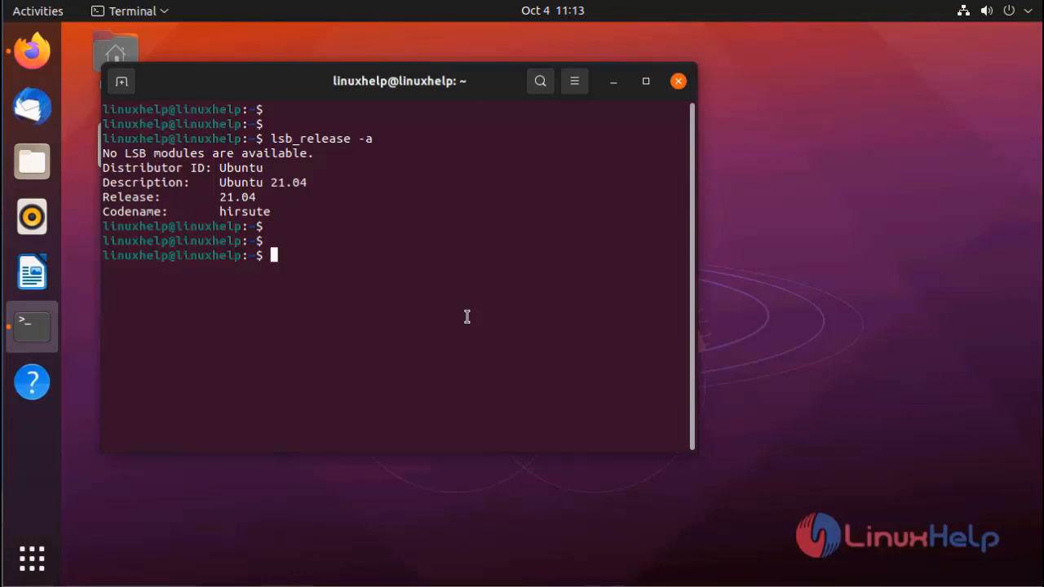
Become root with sudo -s and change to the filesystem root with cd /
text(sudo -s)
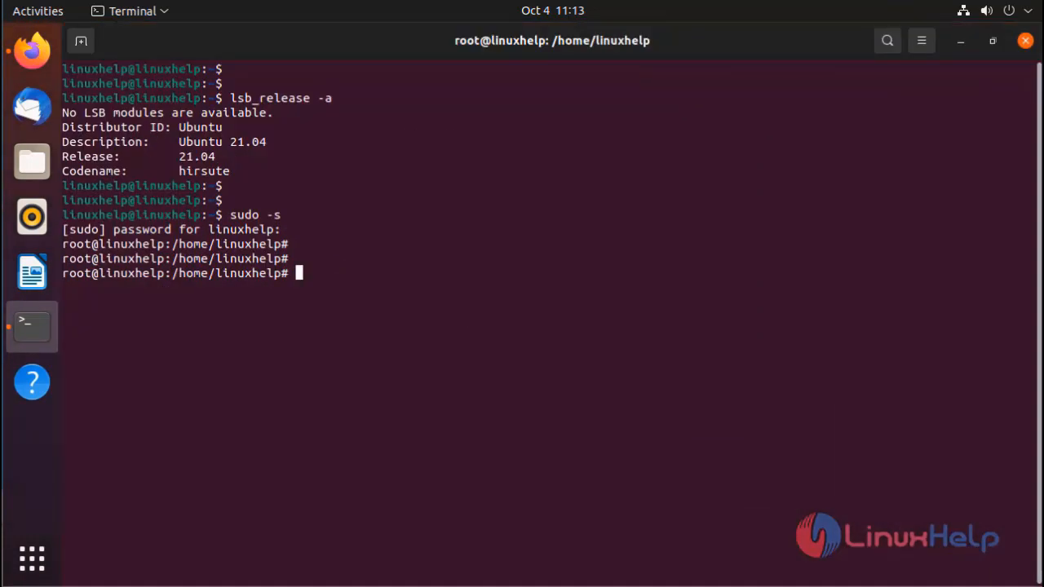
text(cd)
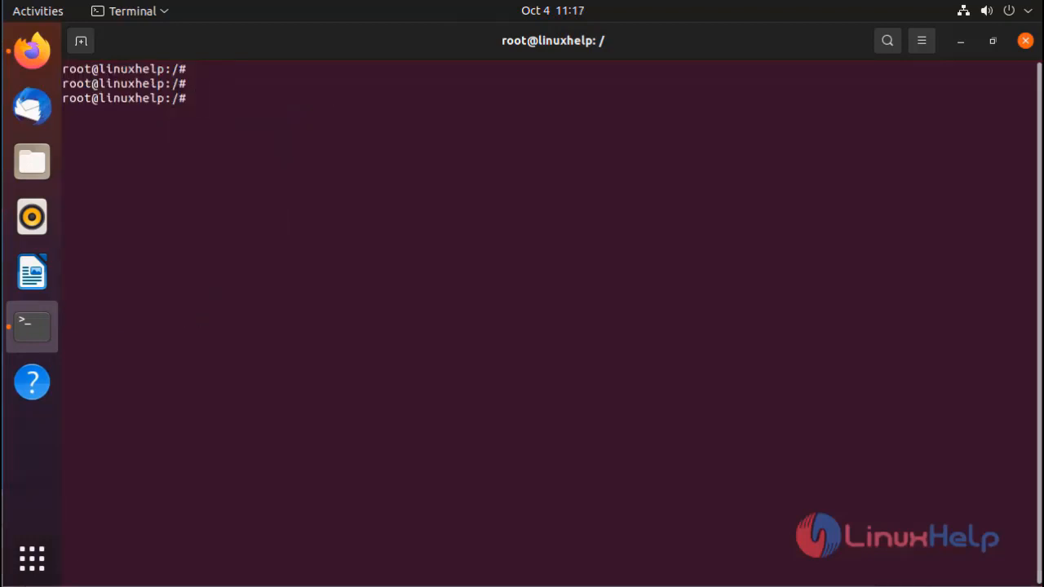
Install r-base 4.0.4 with apt install r-base, confirming with y
text(apt)
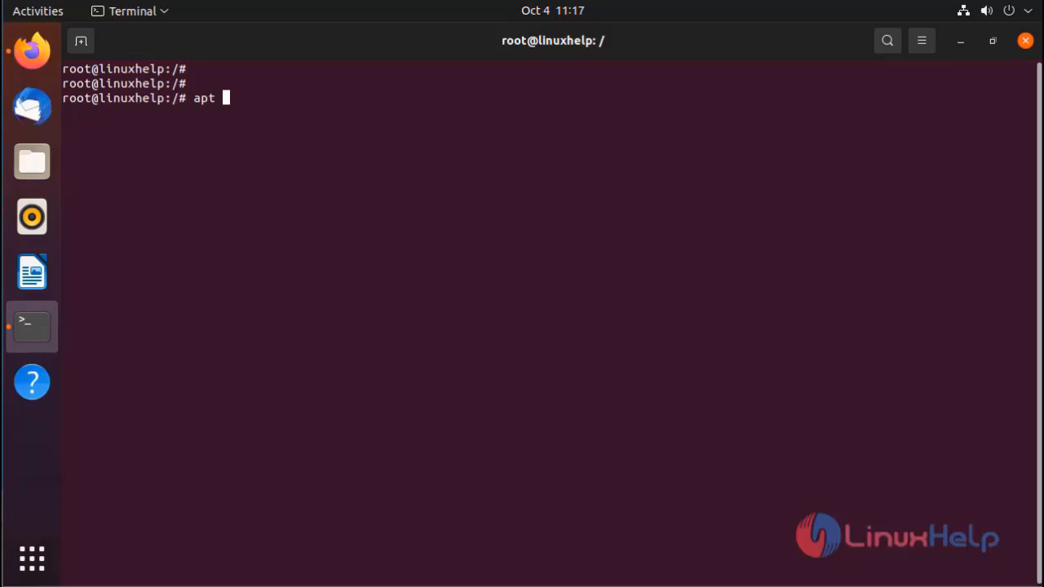
text(i)
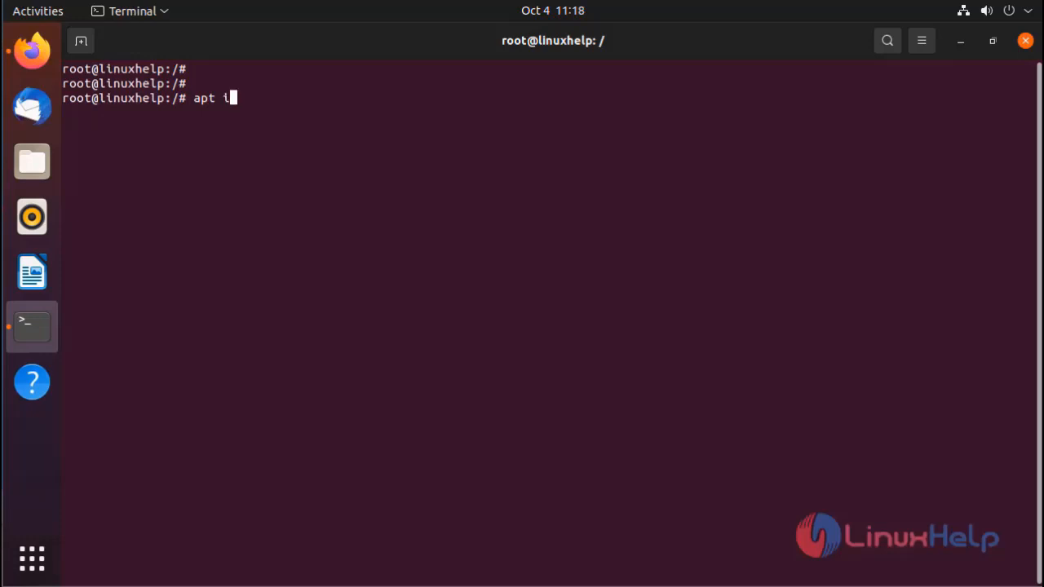
text(nstall)
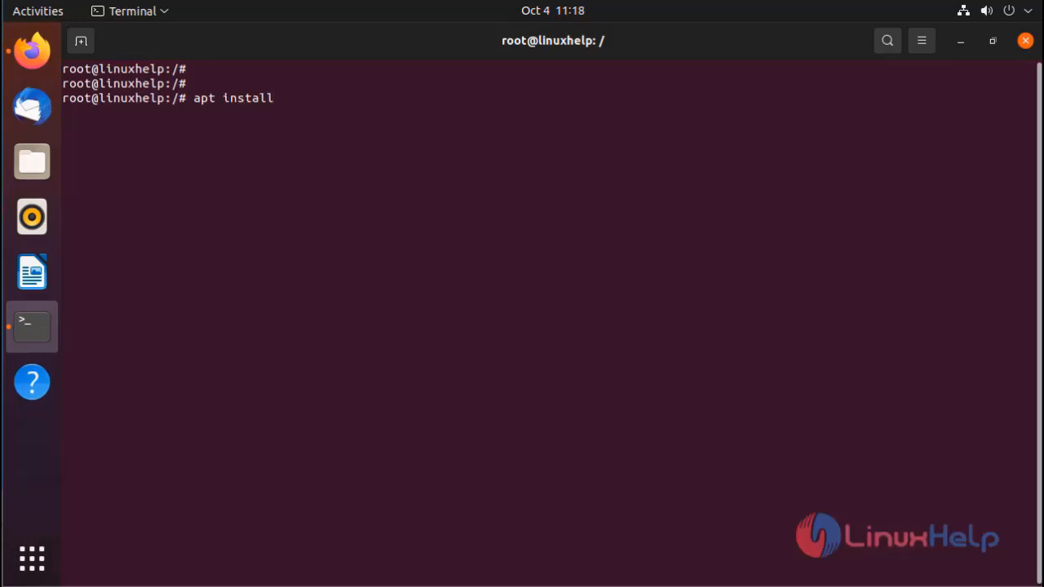
text(r-base)
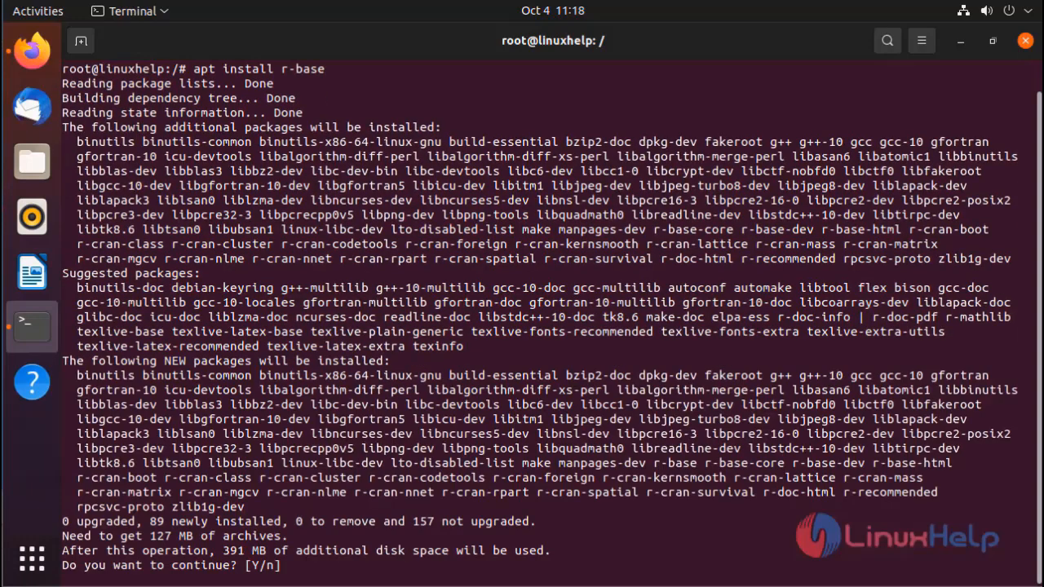
text(y)
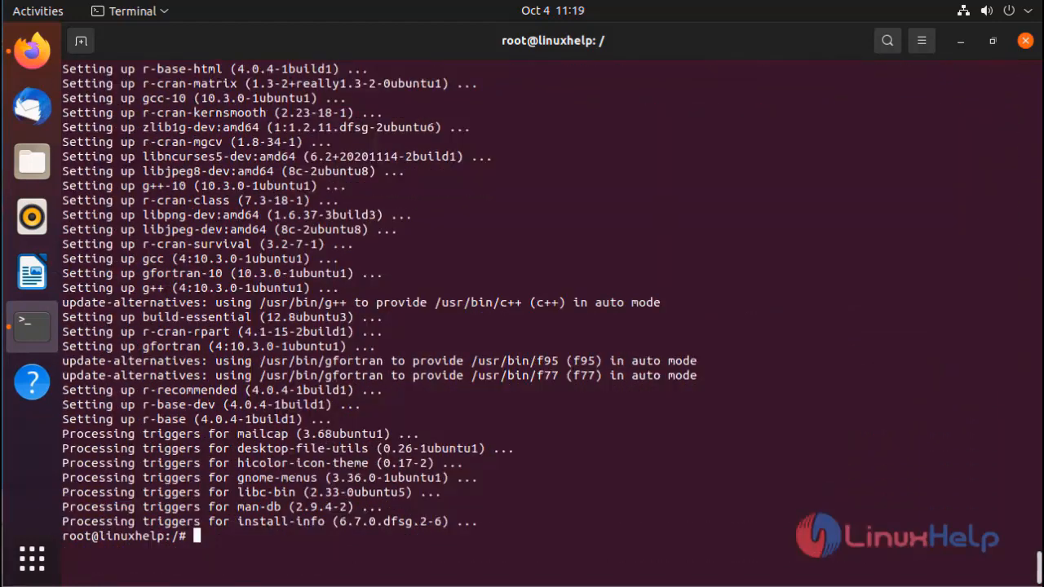
key(Return)
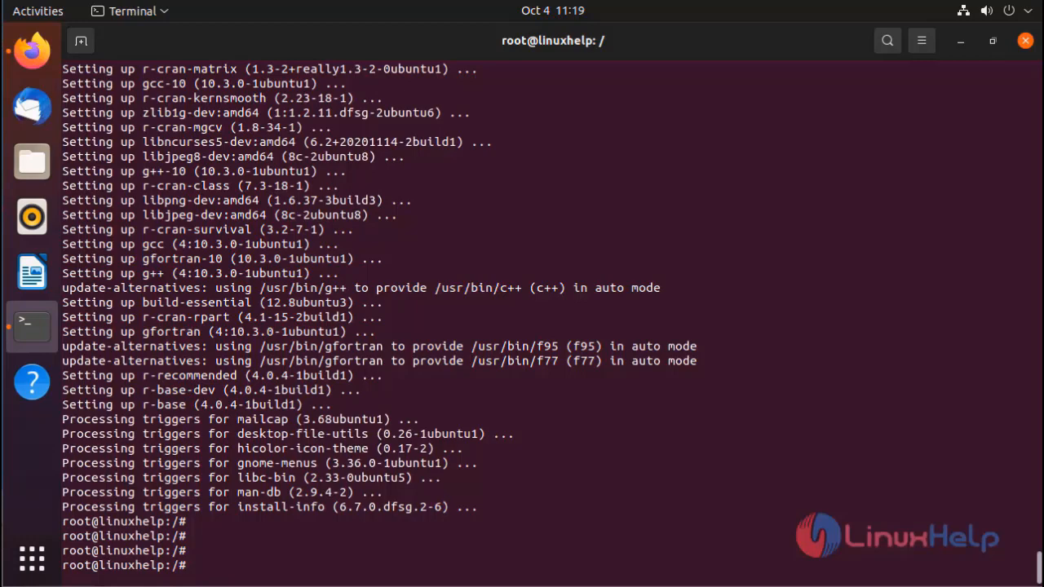
text(apt insta)
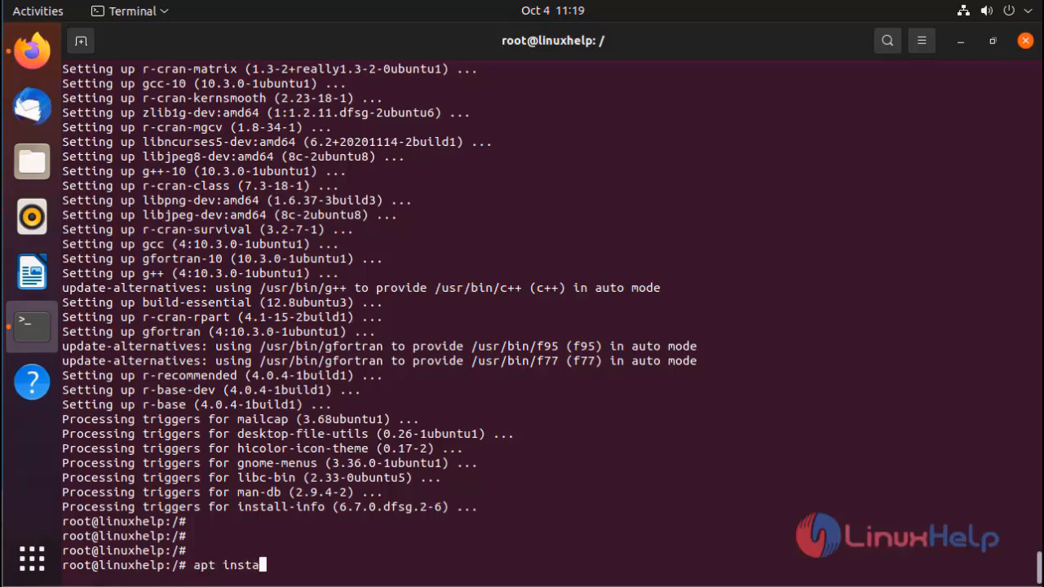
Install gdebi-core 0.9.5.7+nmu4 with apt install gdebi-core
text(ll)
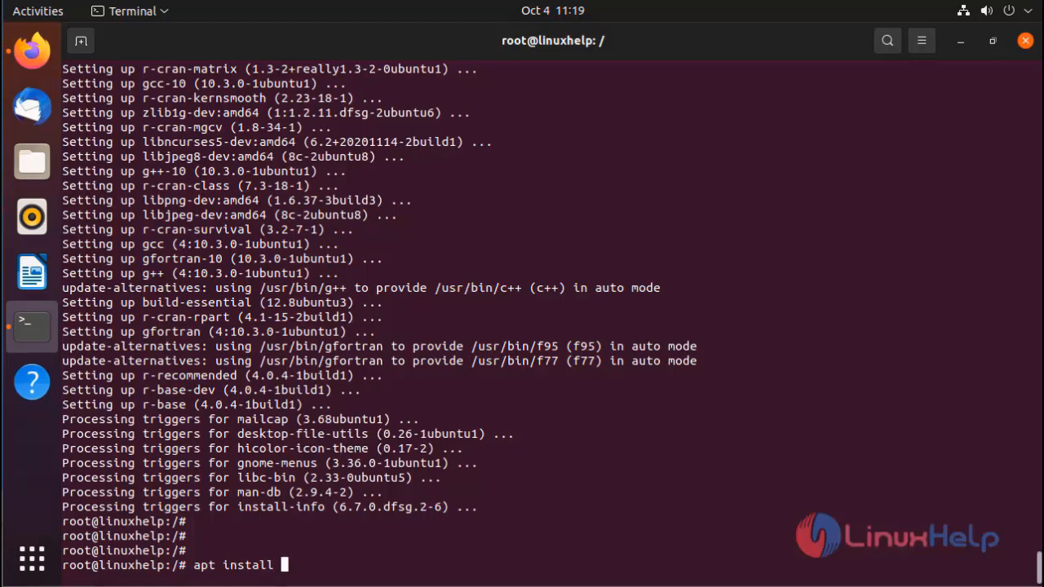
text(gd)
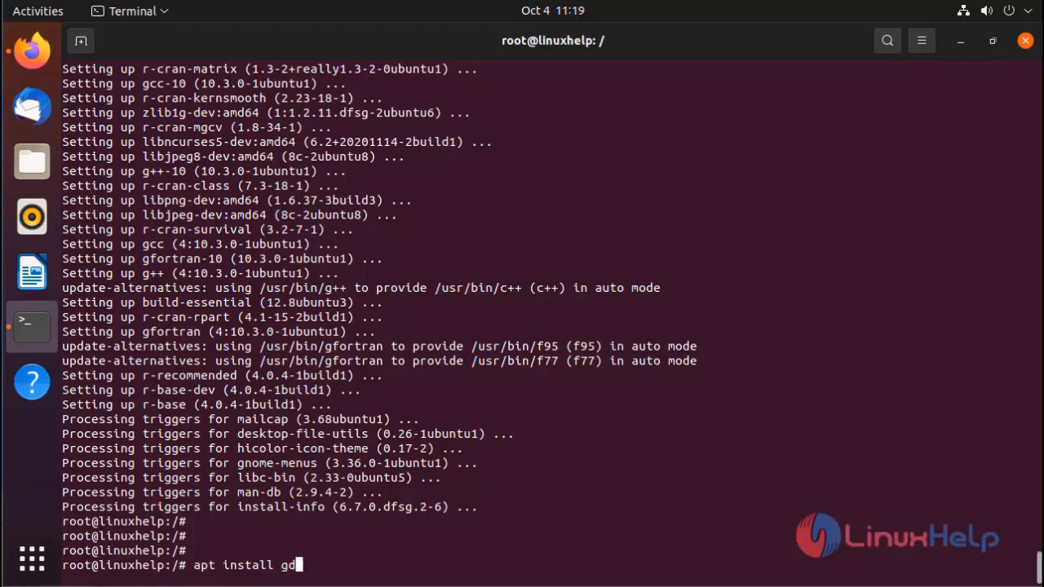
text(ebi)
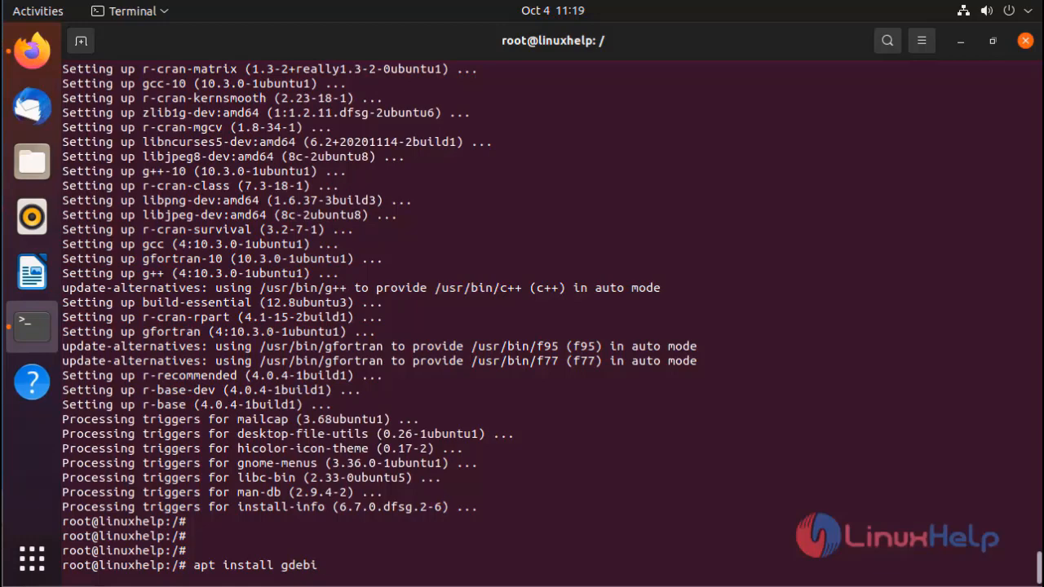
text(-core)
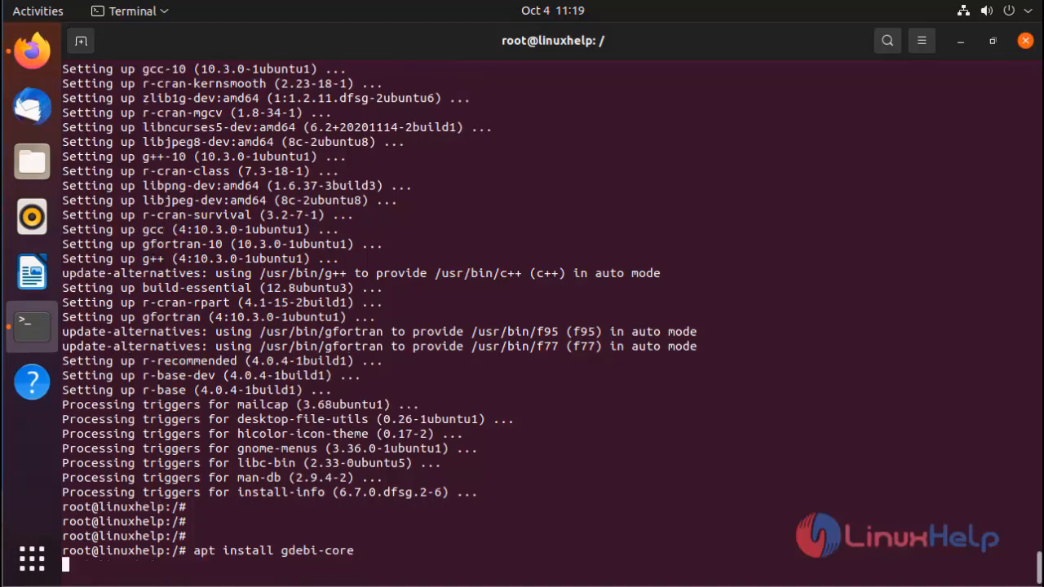
key(Return)
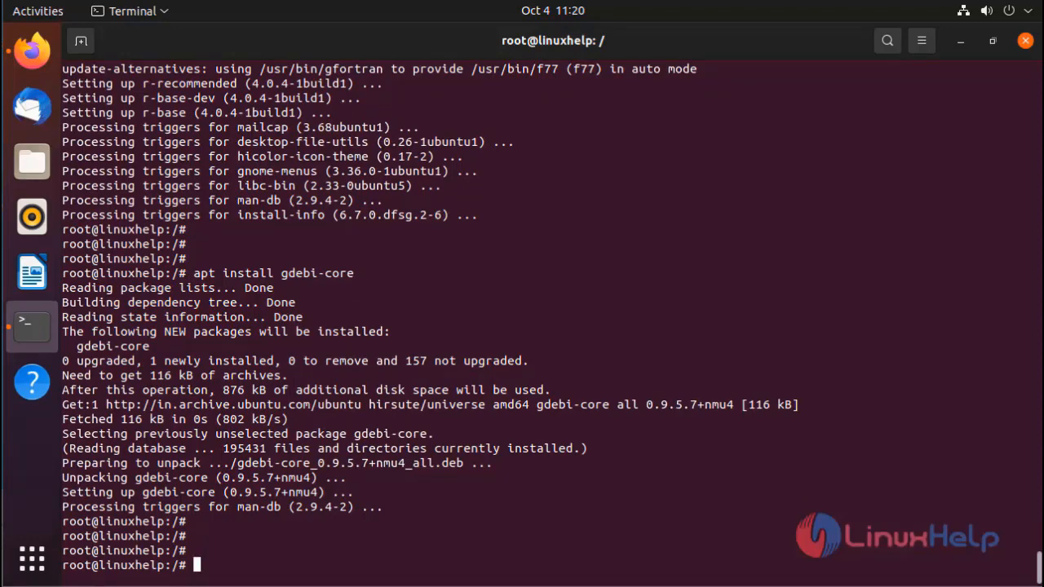
Download rstudio-server-2021.09.0+351-amd64.deb from download2.rstudio.org with wget
text(wget)
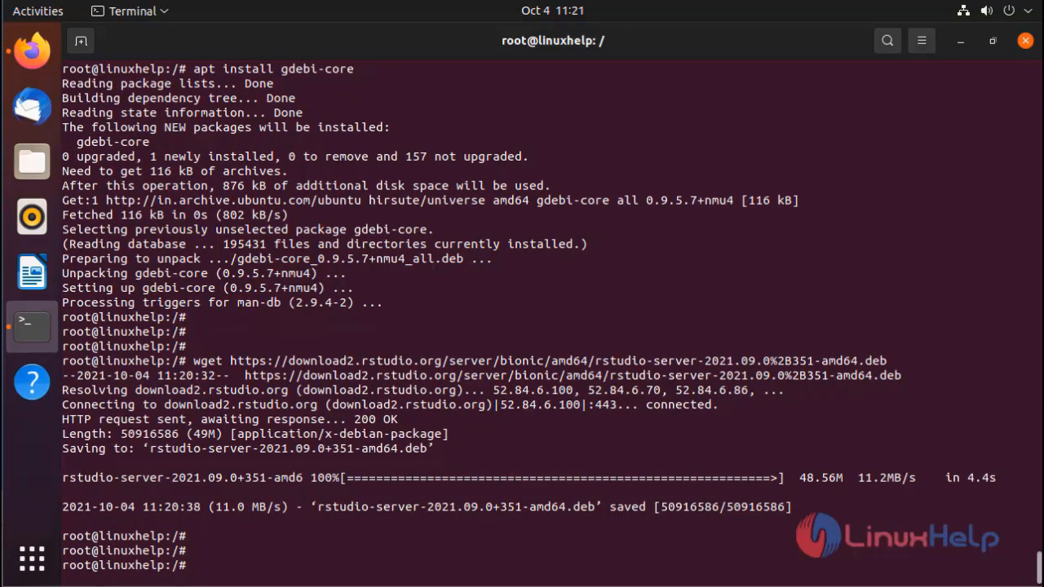
Install rstudio-server-2021.09.0+351-amd64.deb with gdebi, confirming with y
text(gdebi)
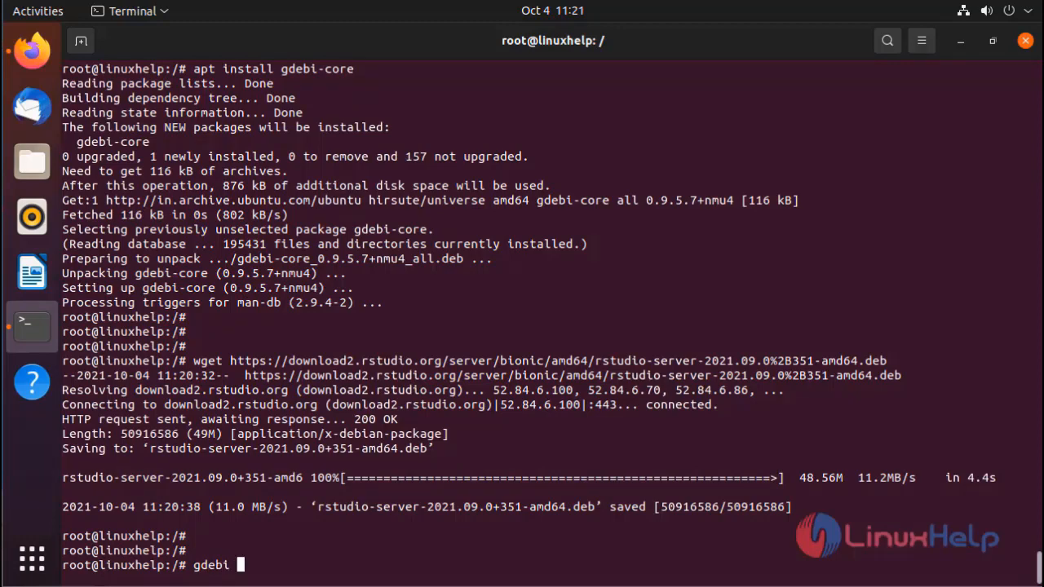
text(r)
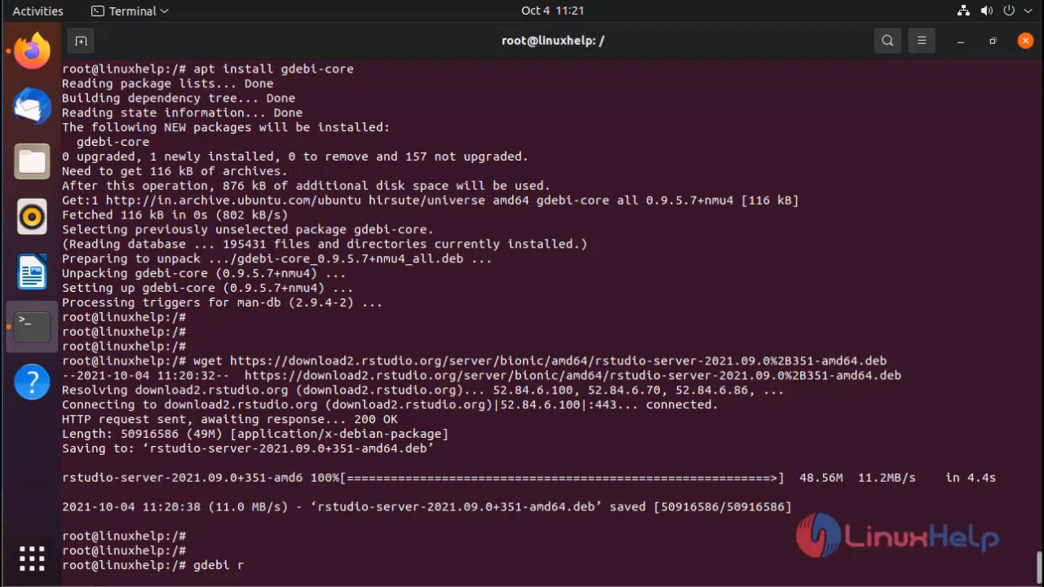
text(studio-server-2021.09.0+351-amd64.deb)
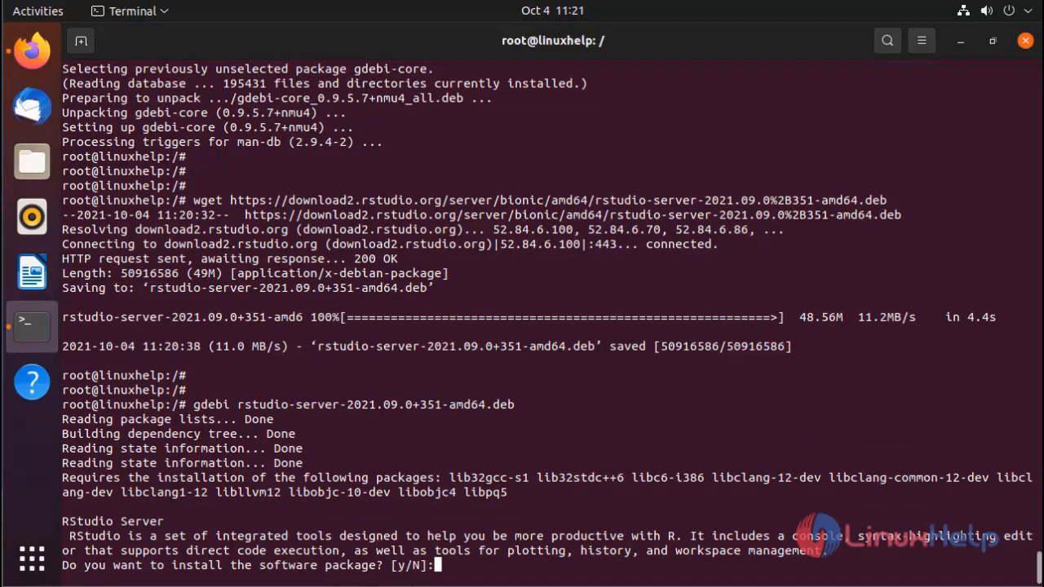
text(y)
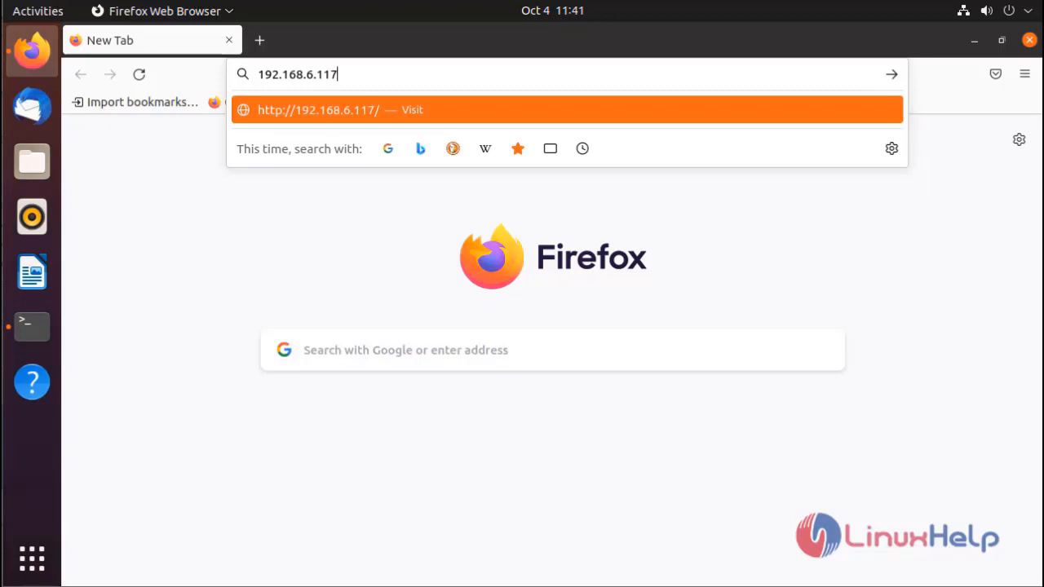
Load 192.168.6.117:8787 in Firefox to reach the RStudio Server sign-in page
text(:8787)
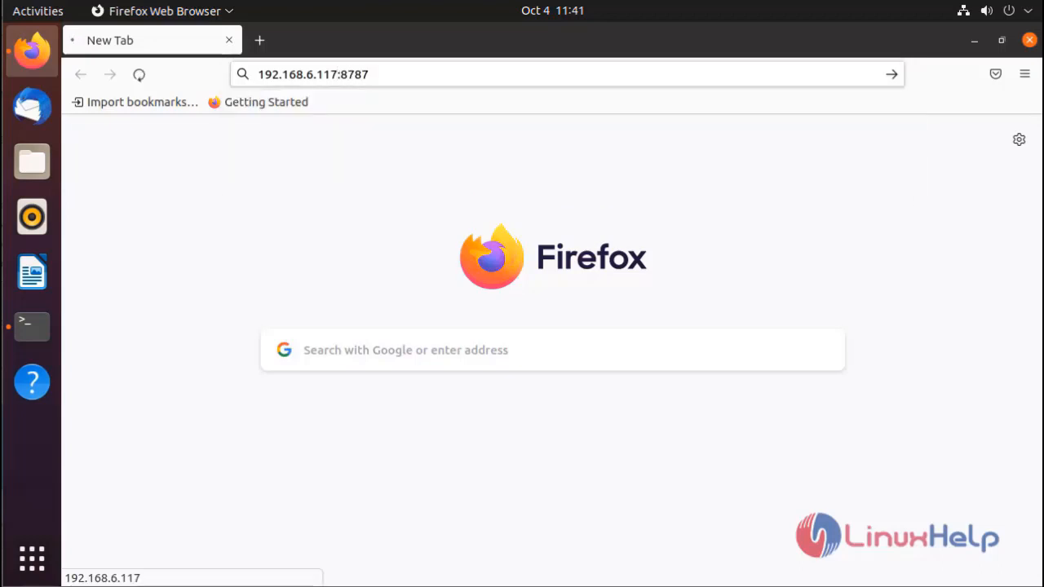
key(Return)
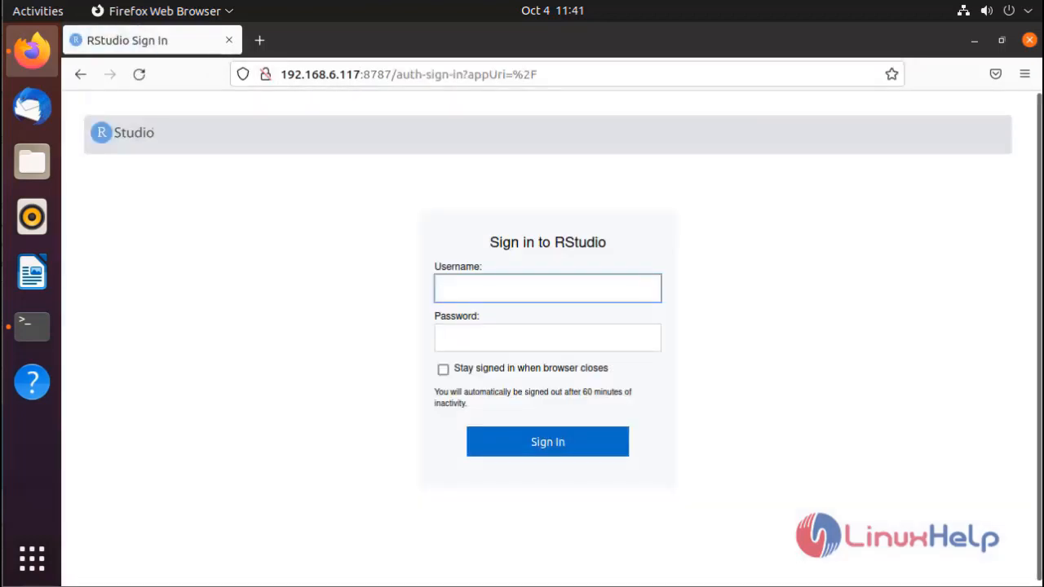